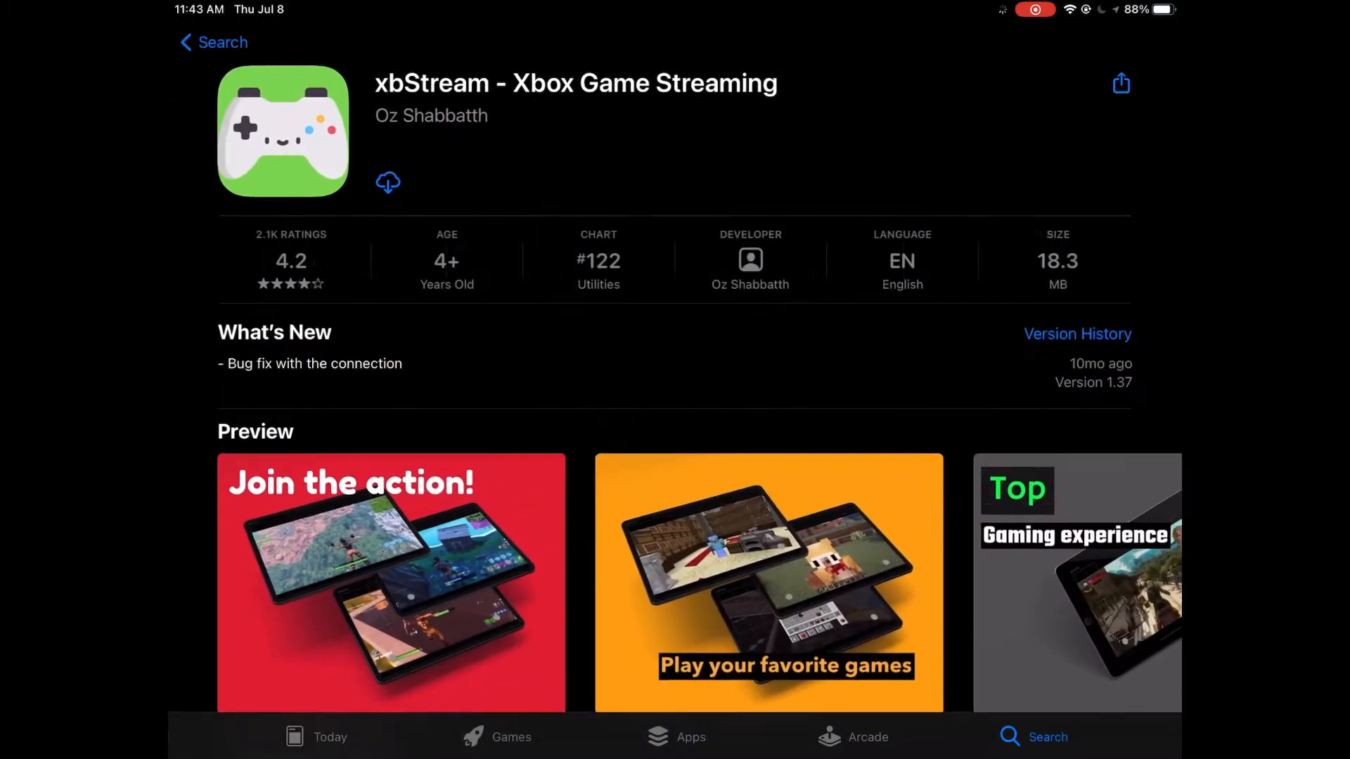
# Launch xbStream from its App Store listing to reach the start menu.
pyautogui.click(388, 181)
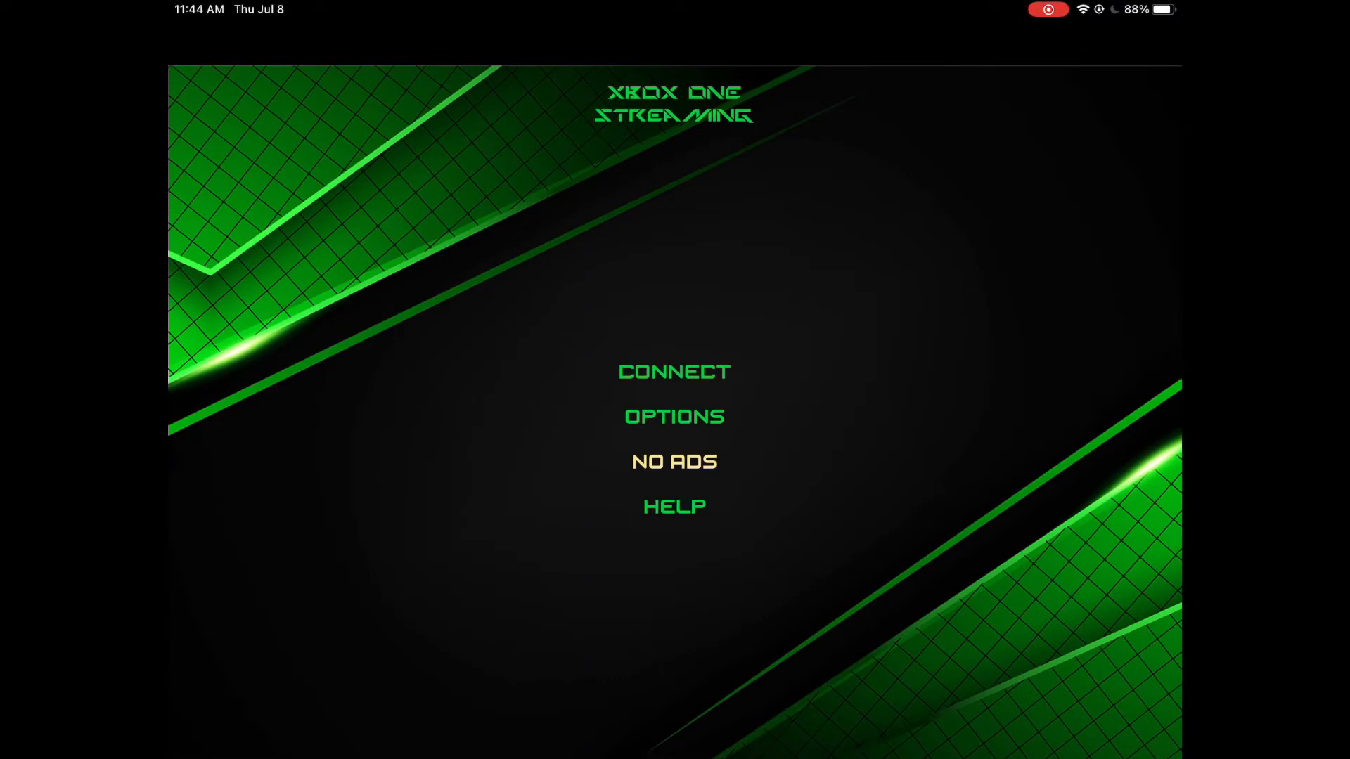
pyautogui.click(674, 416)
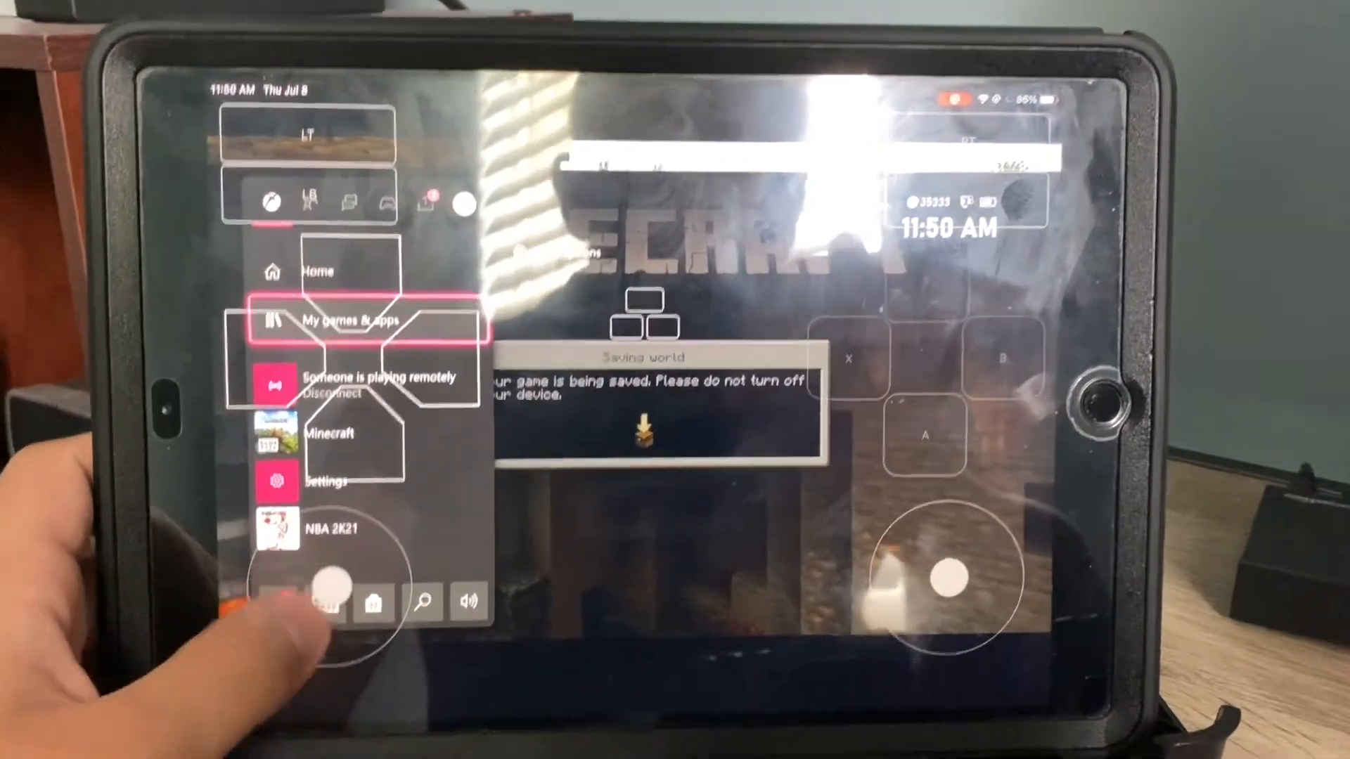
# Disconnect from the Xbox and confirm ending the remote play session.
pyautogui.click(335, 392)
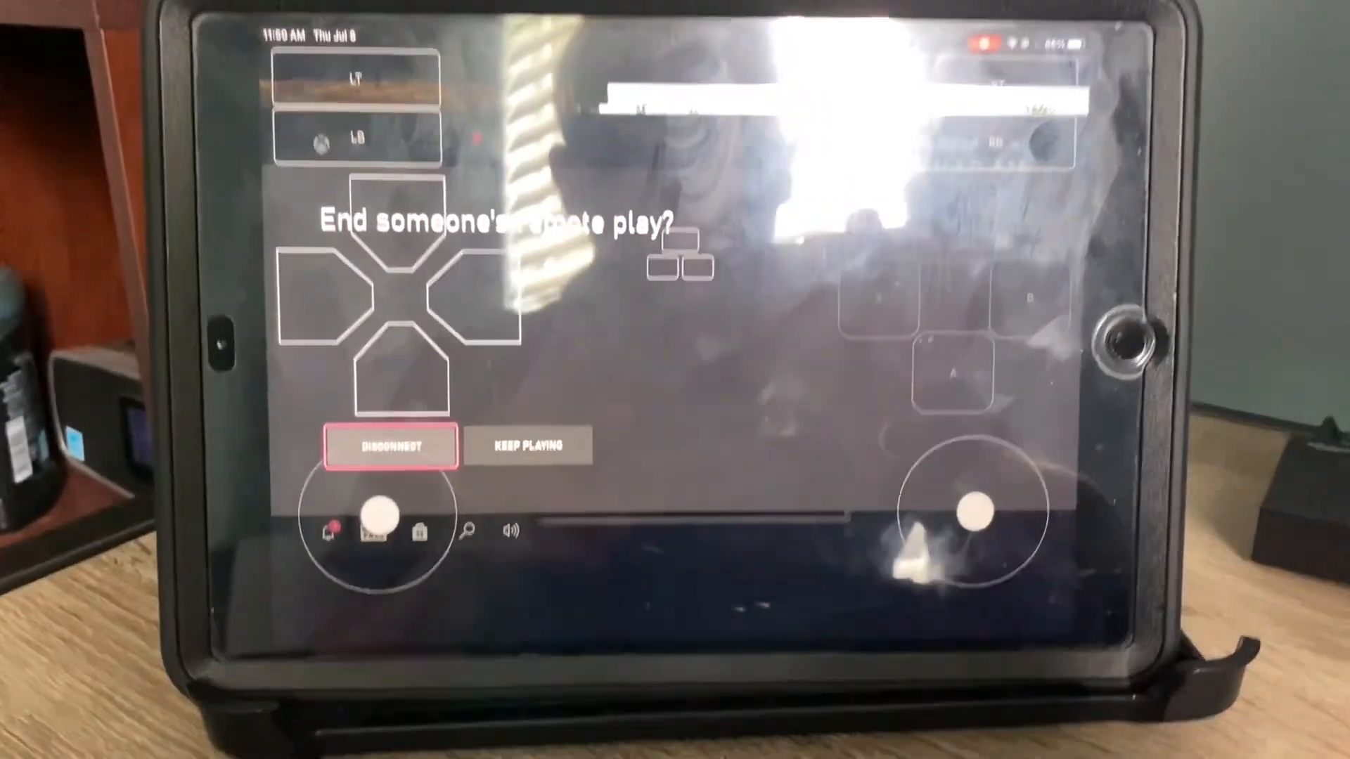
pyautogui.click(389, 446)
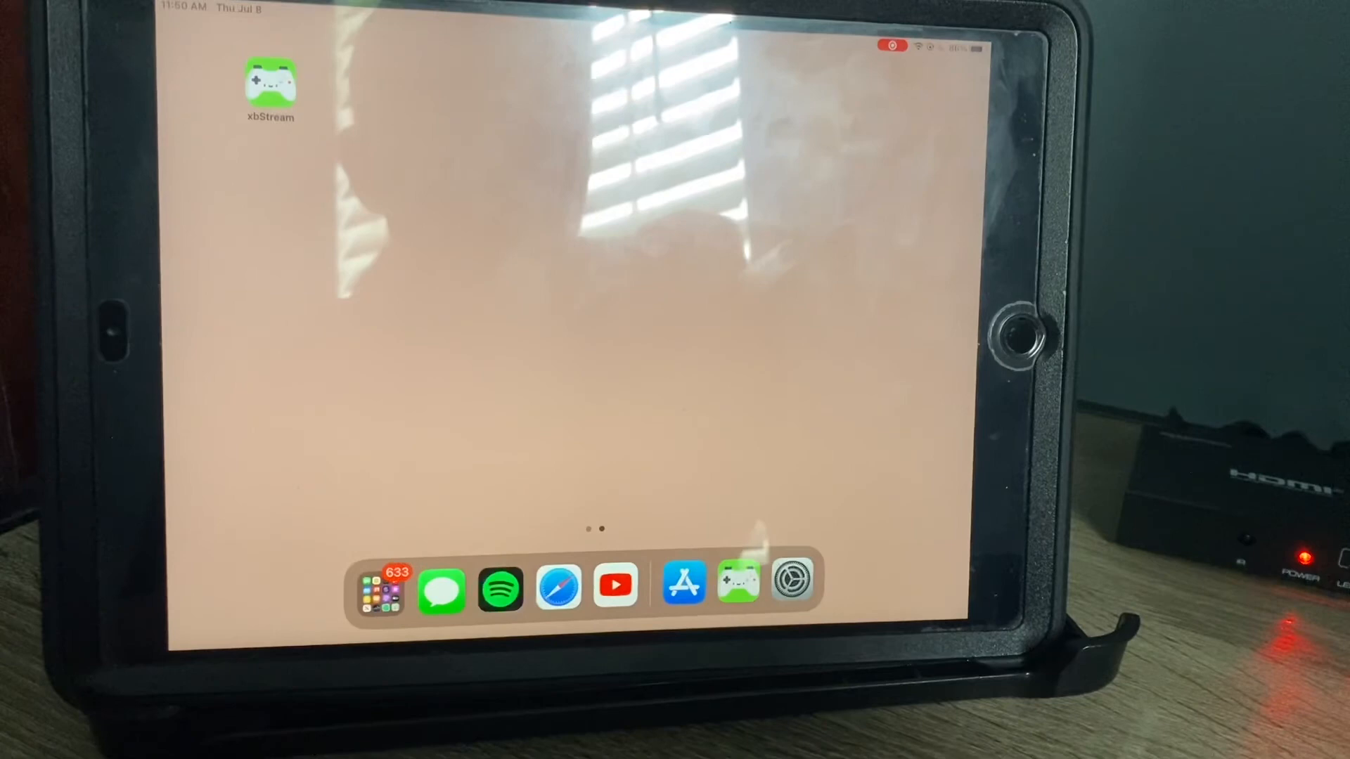